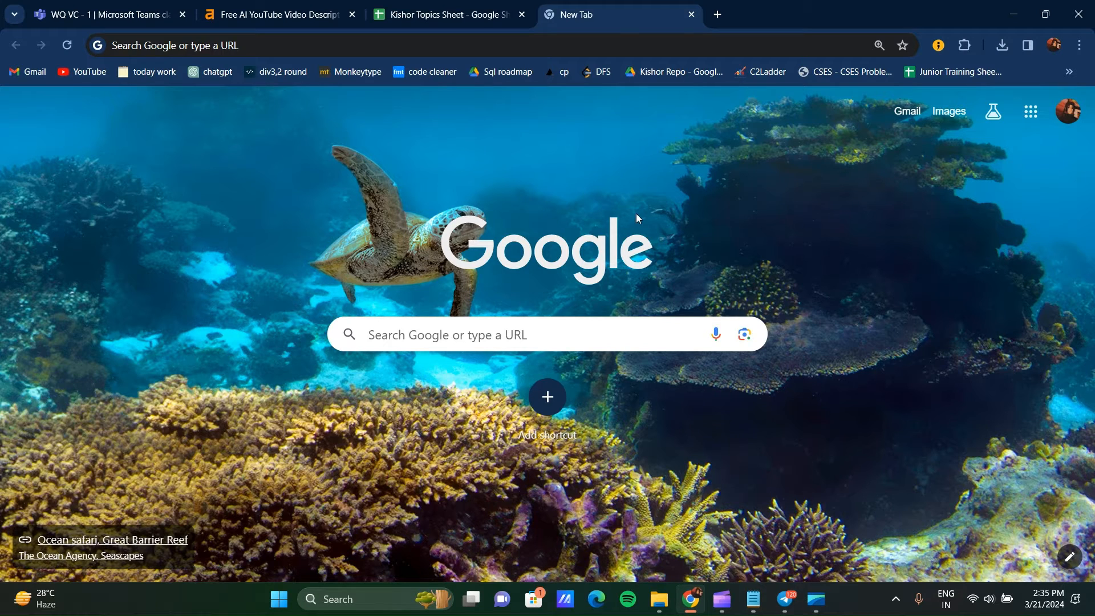
pyautogui.moveTo(551, 194)
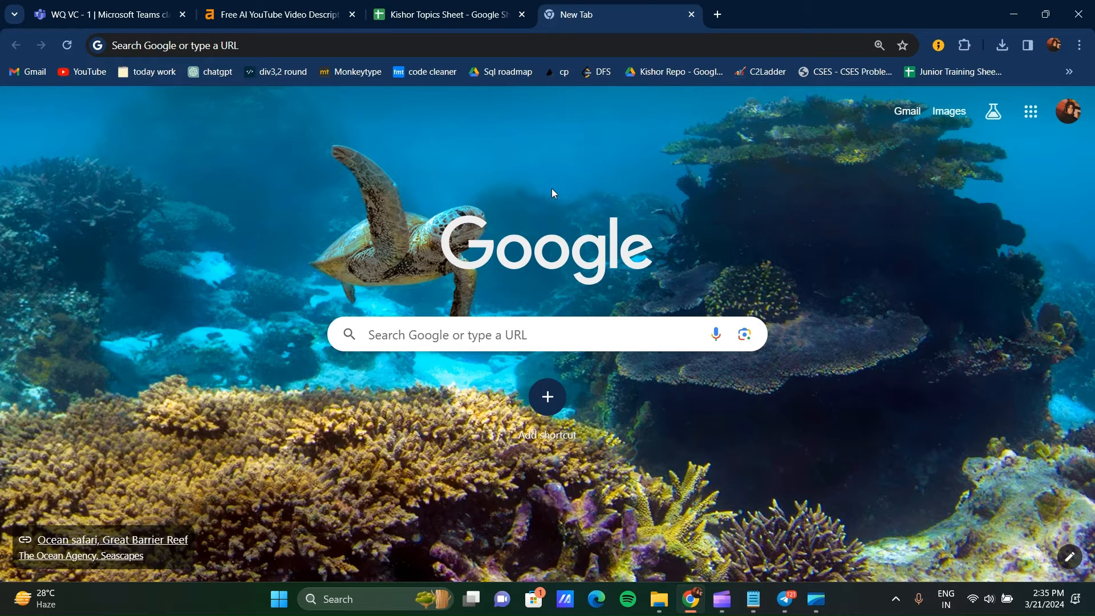
pyautogui.moveTo(371, 599)
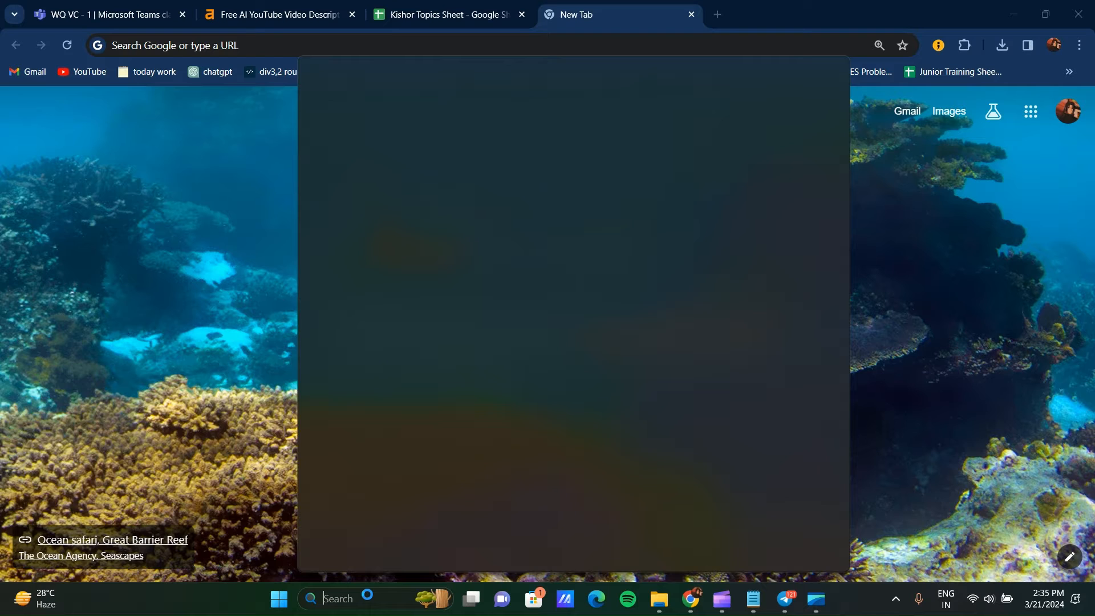
# - Search Windows for 'settings' and launch the Settings app from Best match
pyautogui.write('settings')
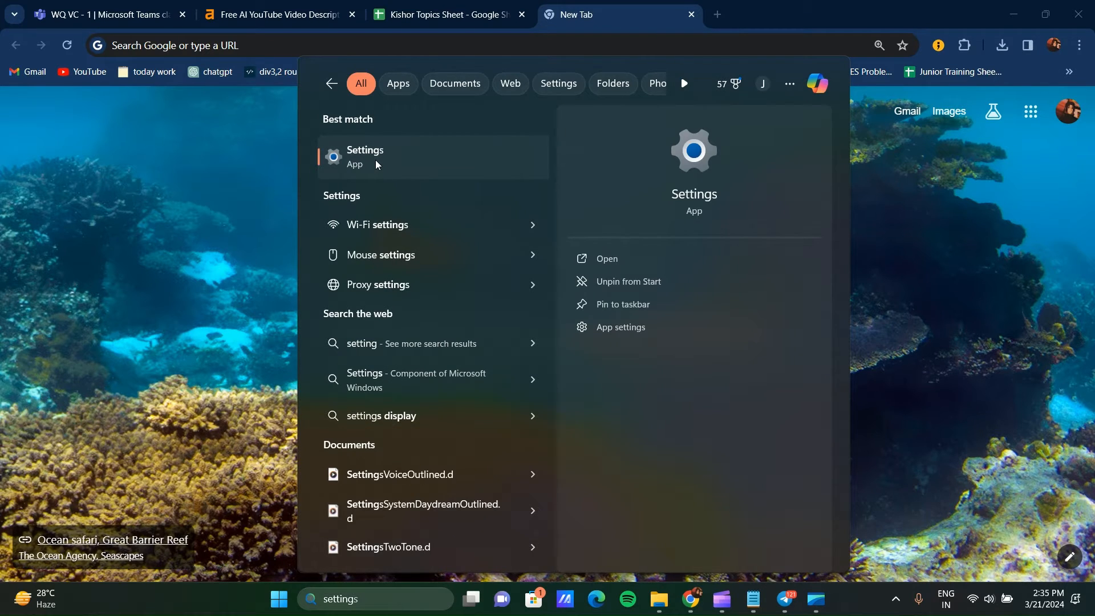
pyautogui.click(364, 156)
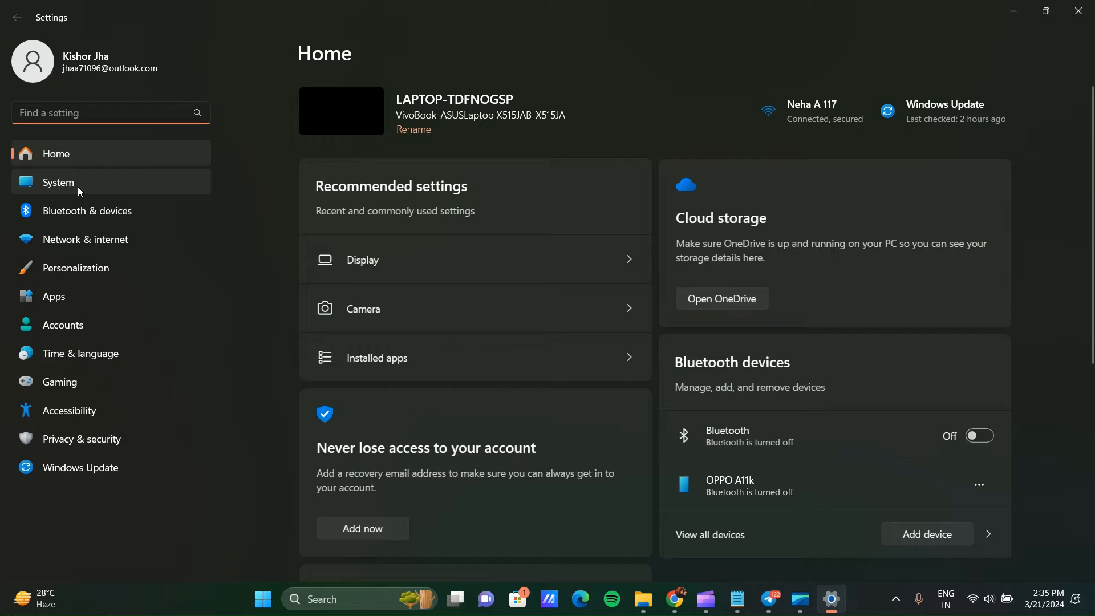
# - Turn Night light off under System > Display, then close Settings
pyautogui.click(58, 183)
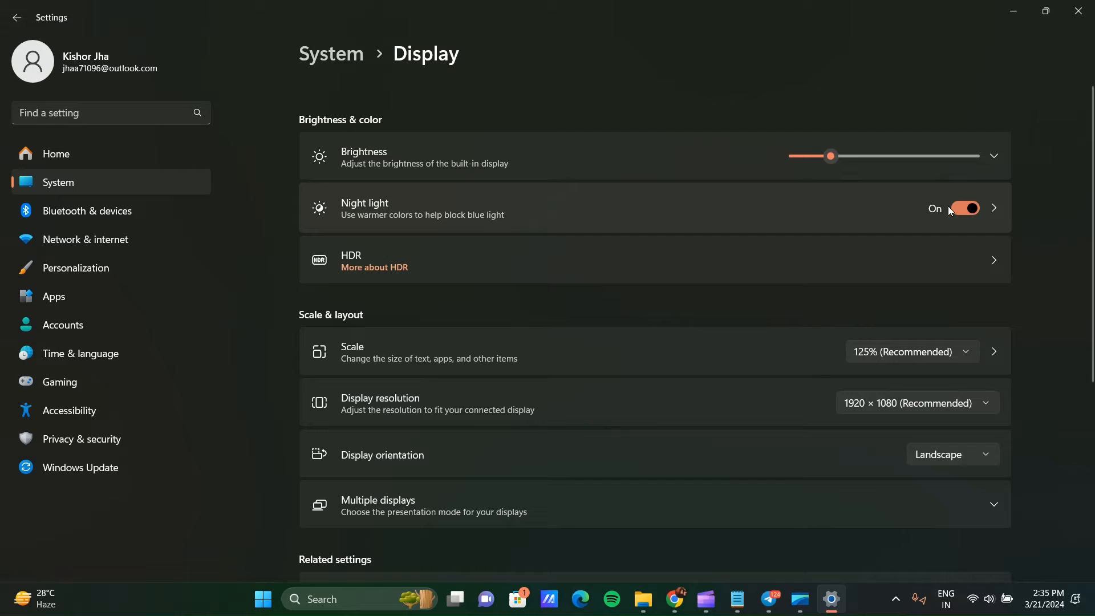
pyautogui.click(965, 208)
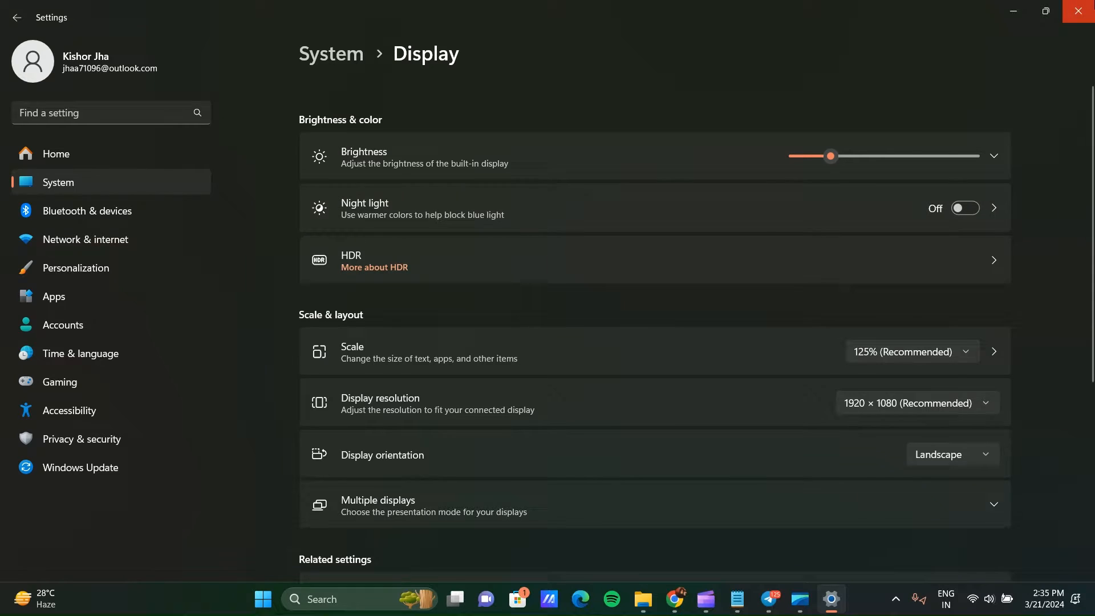
pyautogui.click(691, 600)
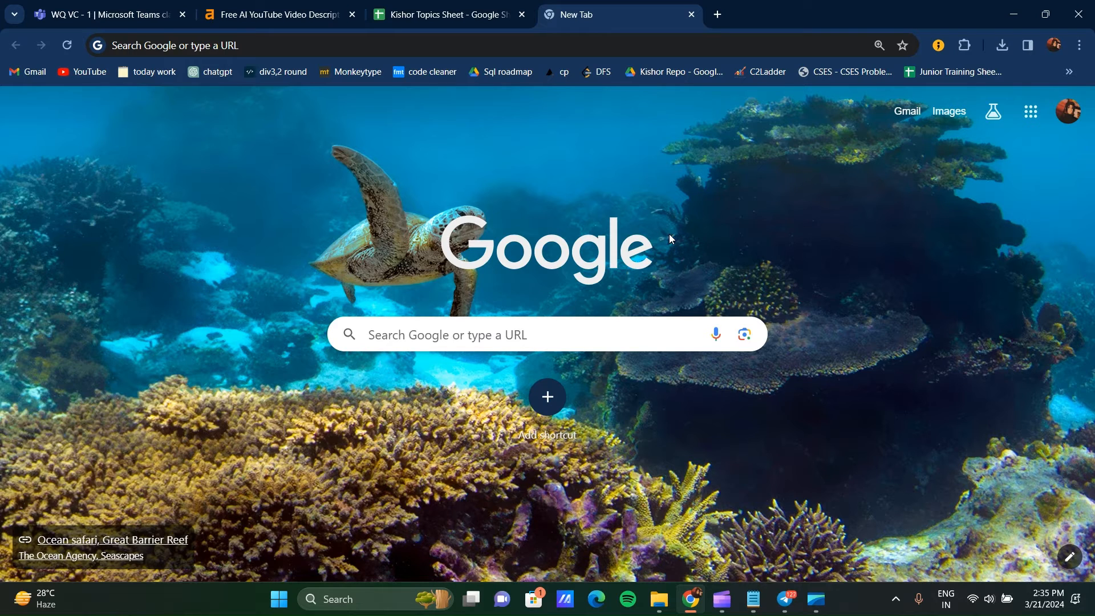
pyautogui.moveTo(320, 577)
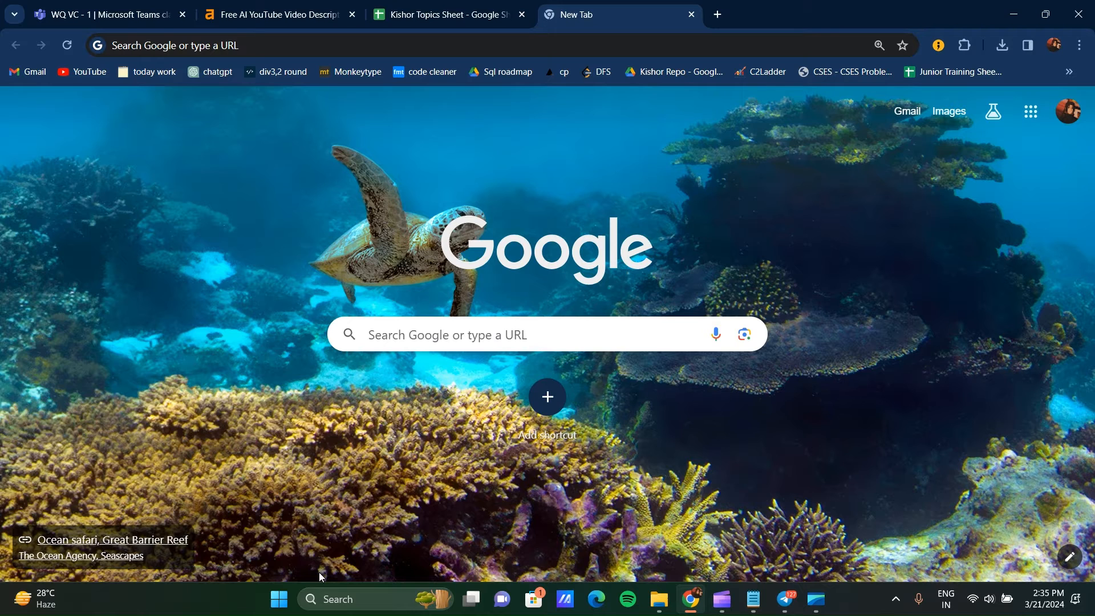
# - Search 'display settings' to reopen Settings directly on the Display page
pyautogui.click(336, 598)
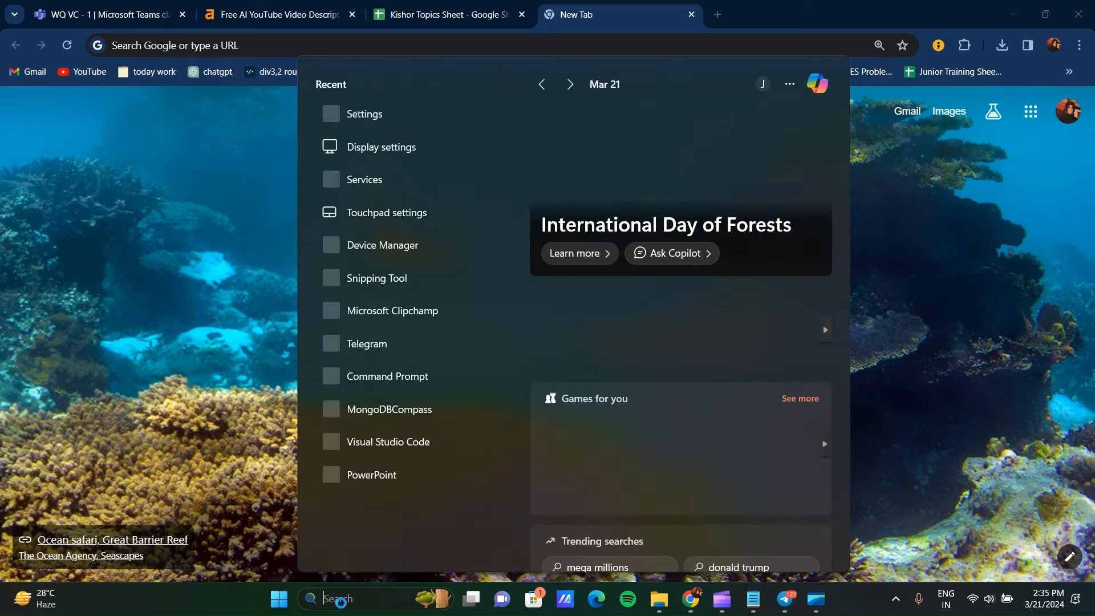
pyautogui.write('display settings')
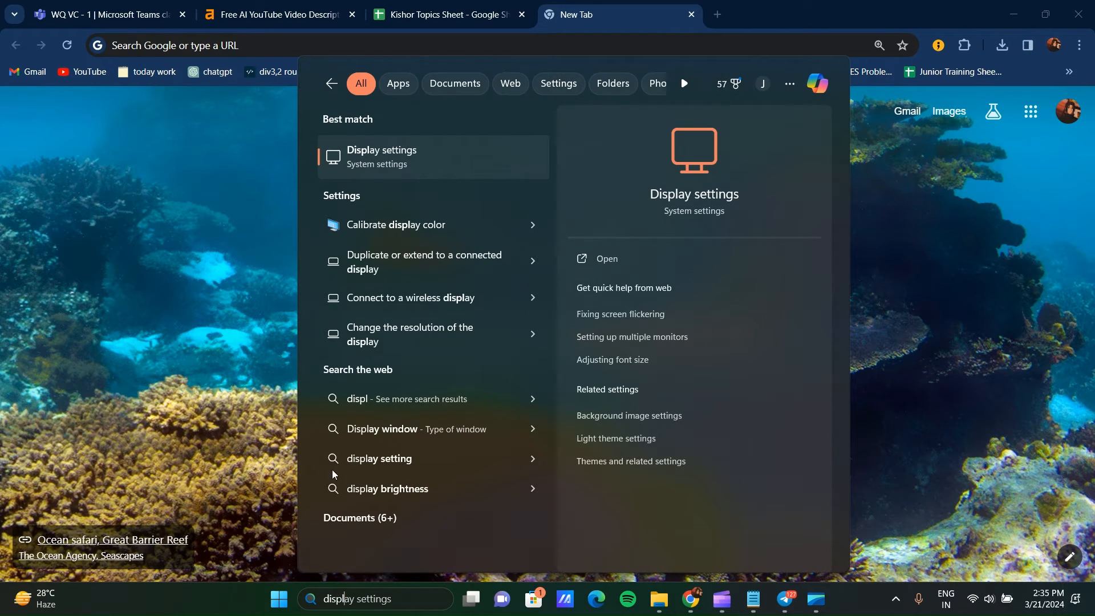
pyautogui.click(381, 156)
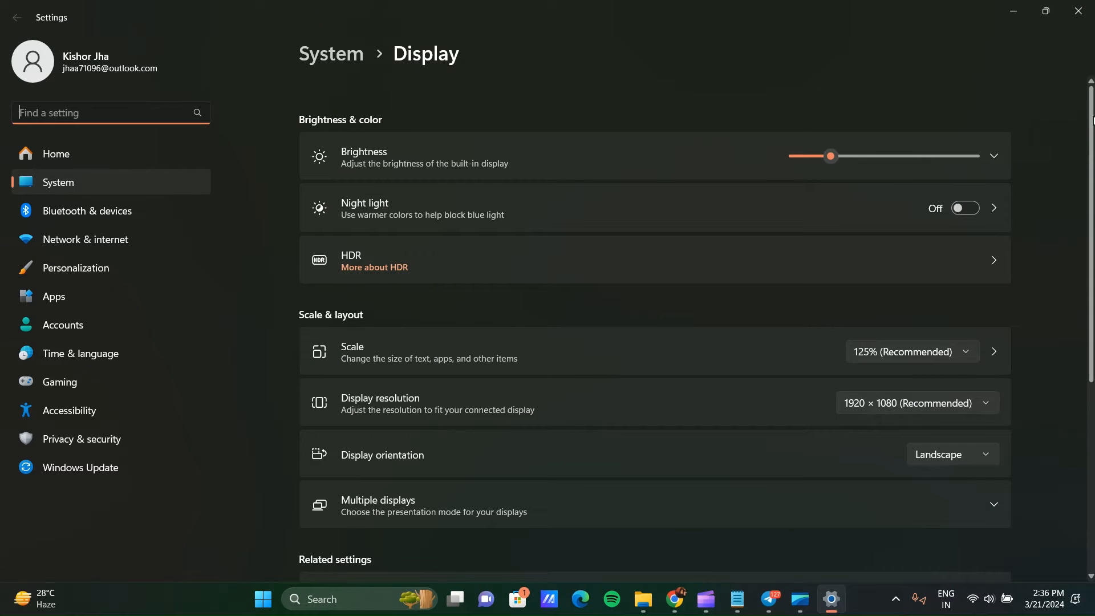
# - From Advanced display, open the Intel UHD Graphics adapter properties for Display 1
pyautogui.scroll(-3)
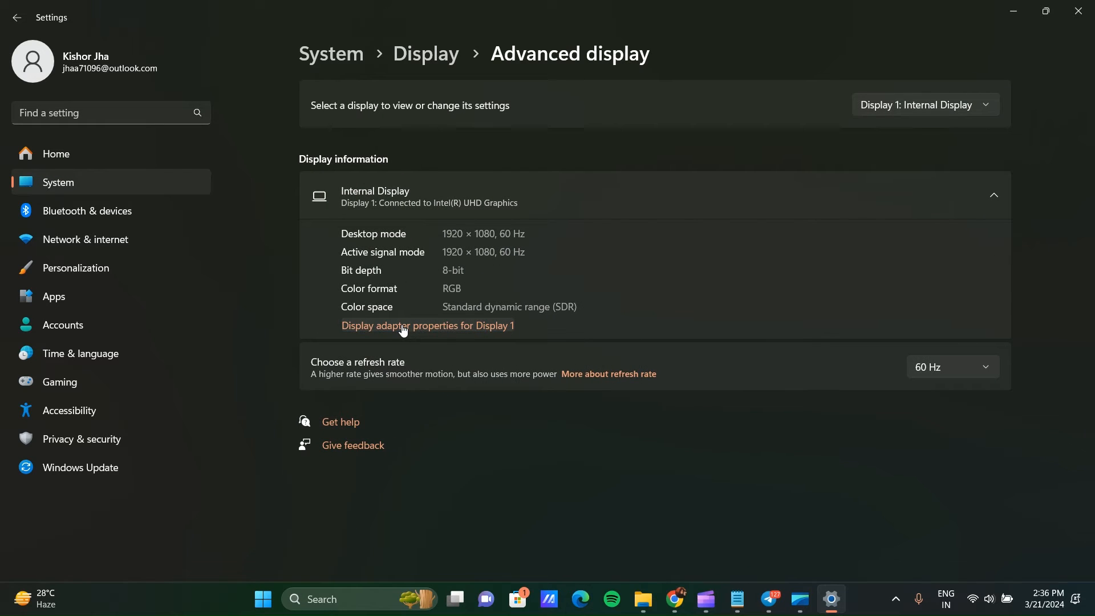
pyautogui.moveTo(407, 334)
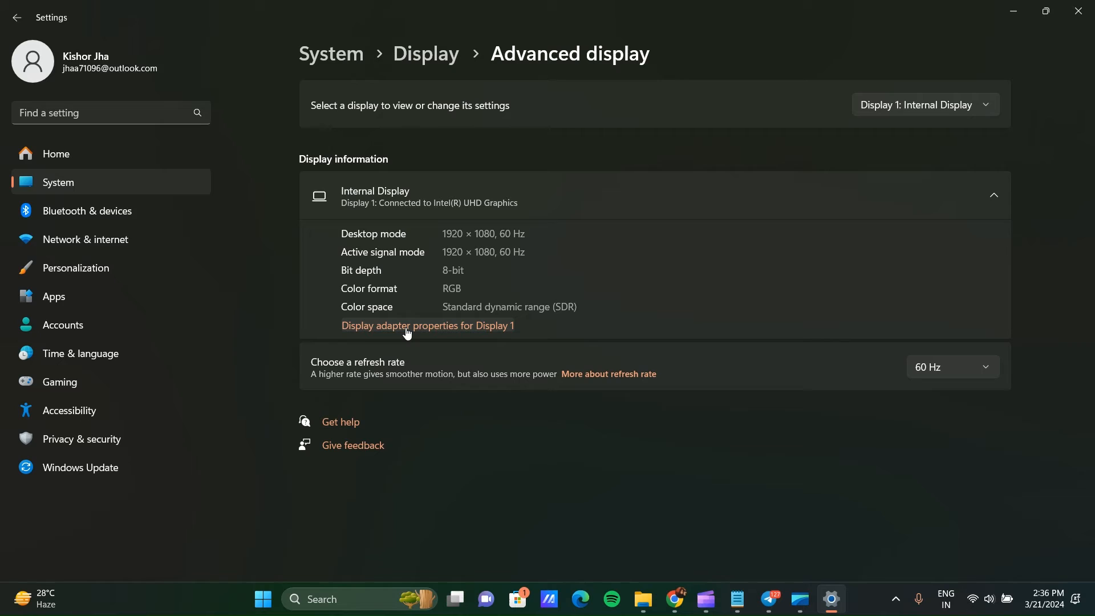
pyautogui.click(427, 326)
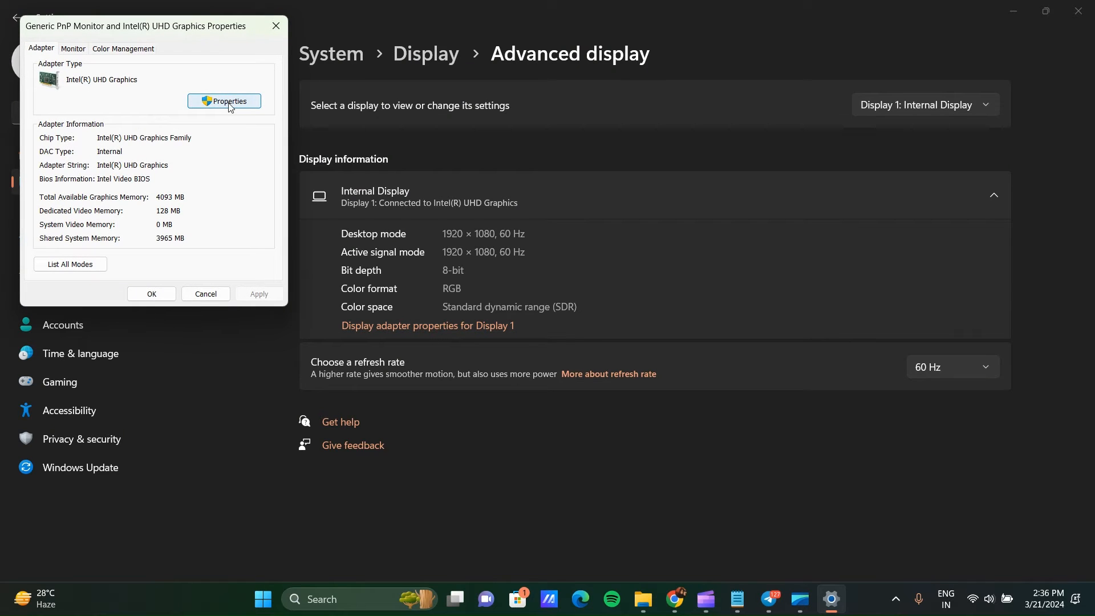
# - Open the Intel UHD Graphics Driver tab showing version 30.0.101.1660 from 3/18/2022
pyautogui.click(224, 102)
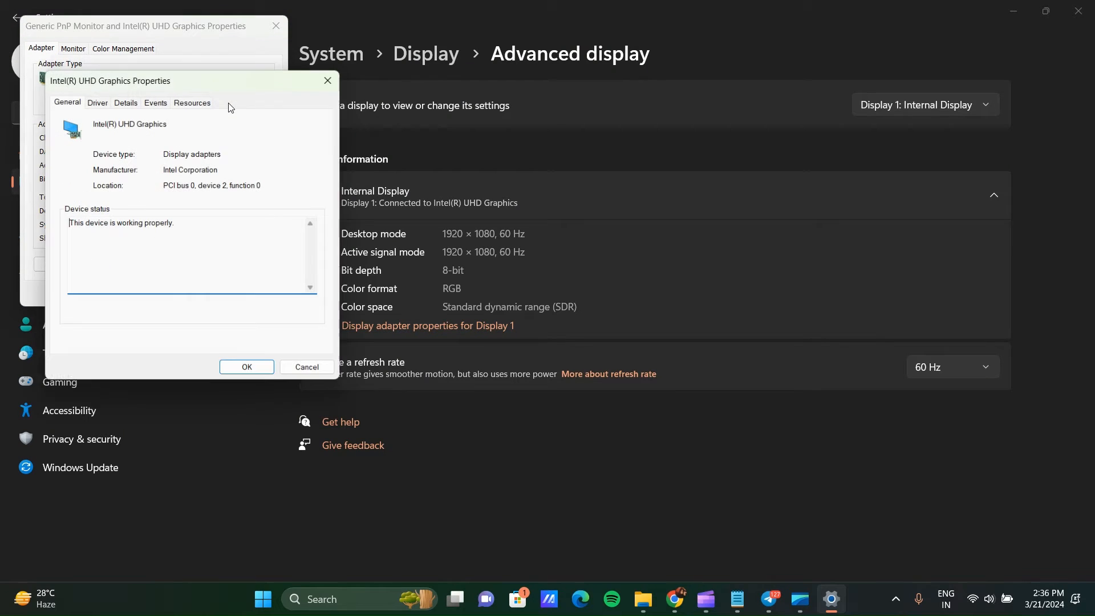
pyautogui.click(97, 99)
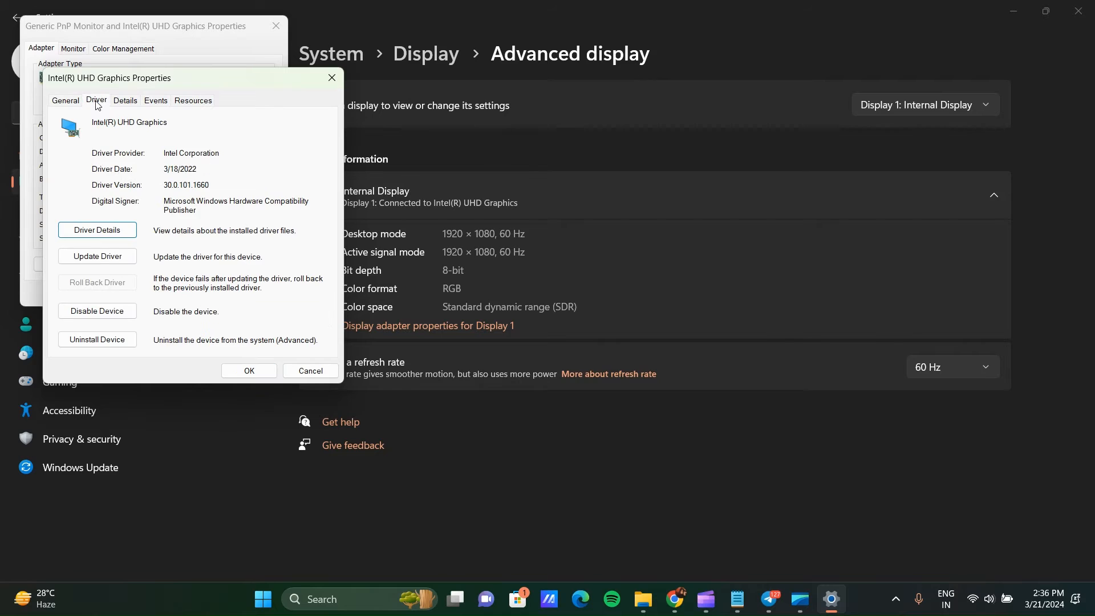
pyautogui.moveTo(97, 256)
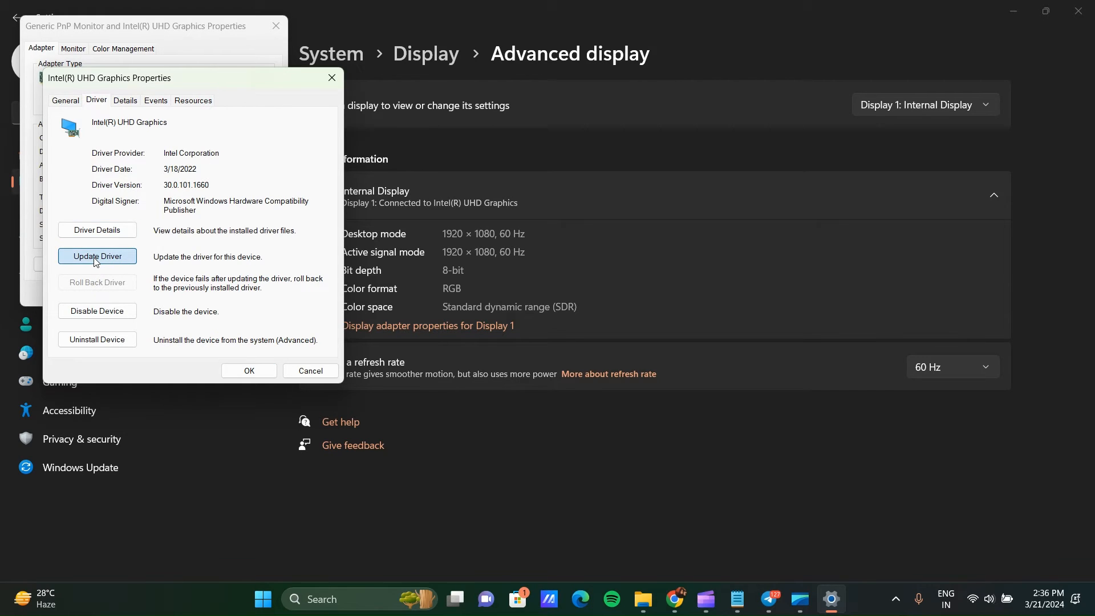
# - Auto-search for an Intel graphics driver update (best already installed), then close the properties
pyautogui.click(97, 255)
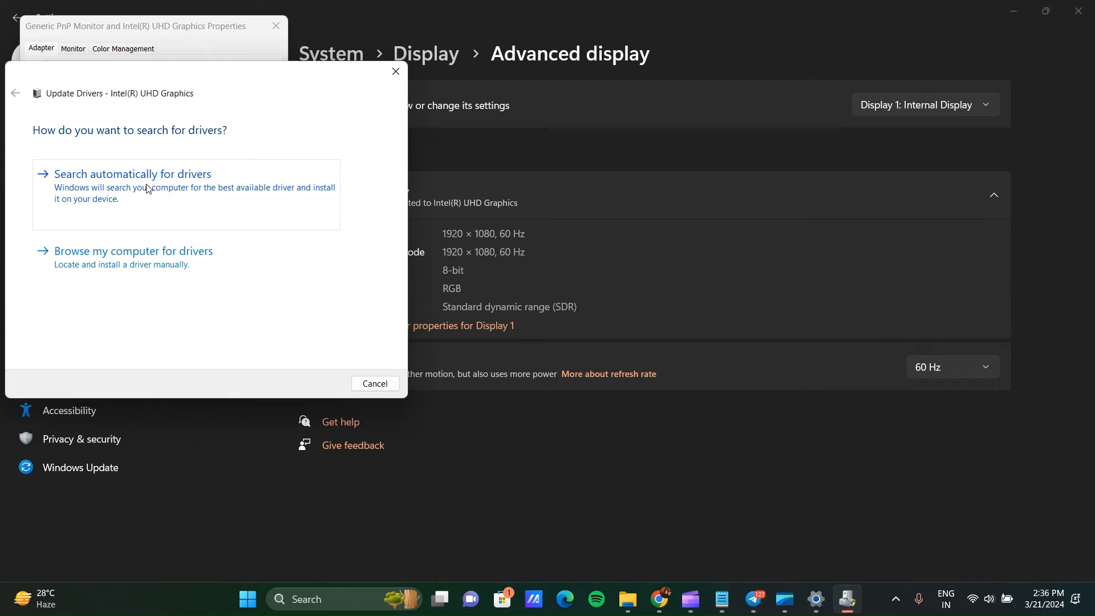
pyautogui.click(133, 174)
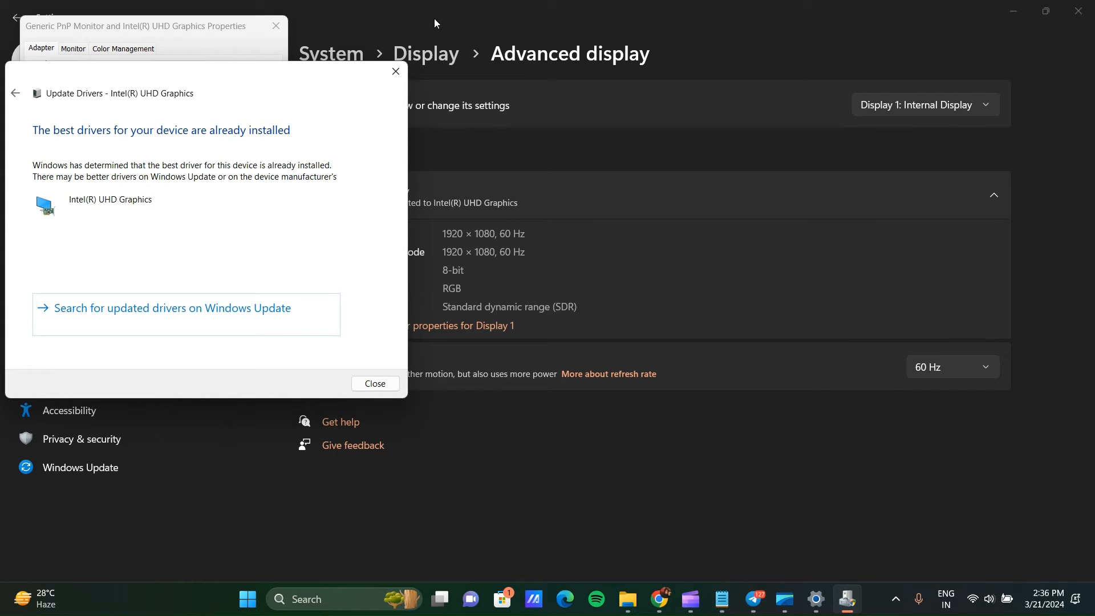
pyautogui.click(375, 383)
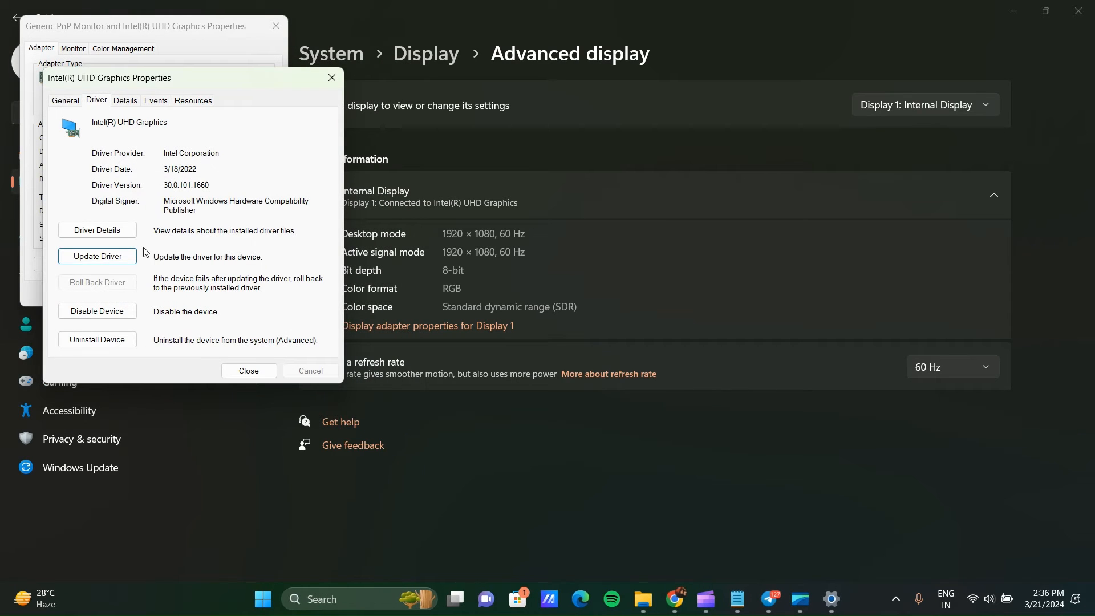
pyautogui.click(248, 370)
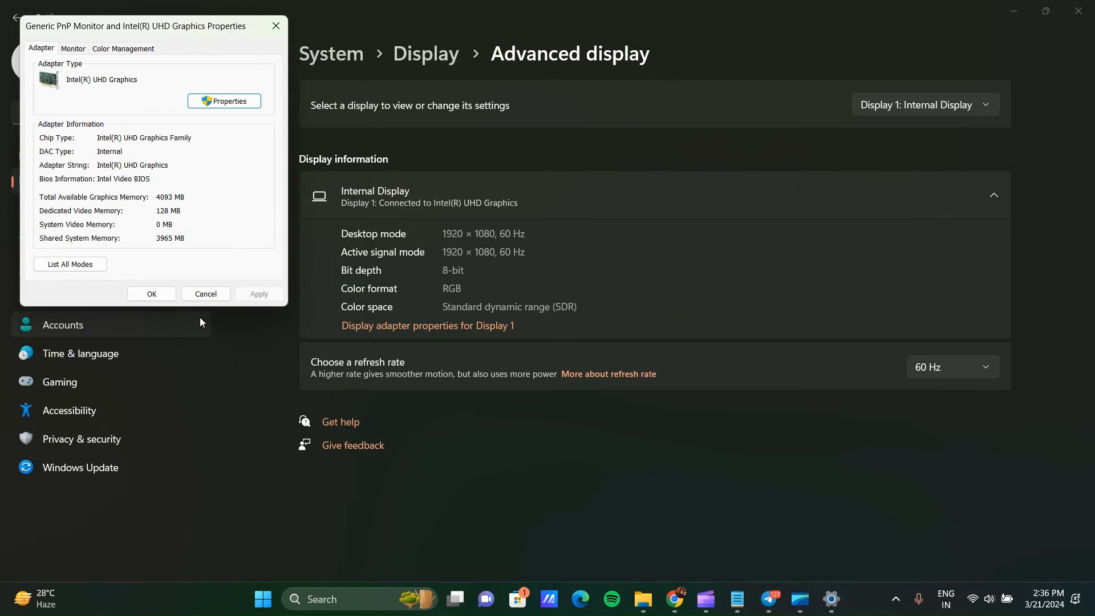
pyautogui.click(205, 293)
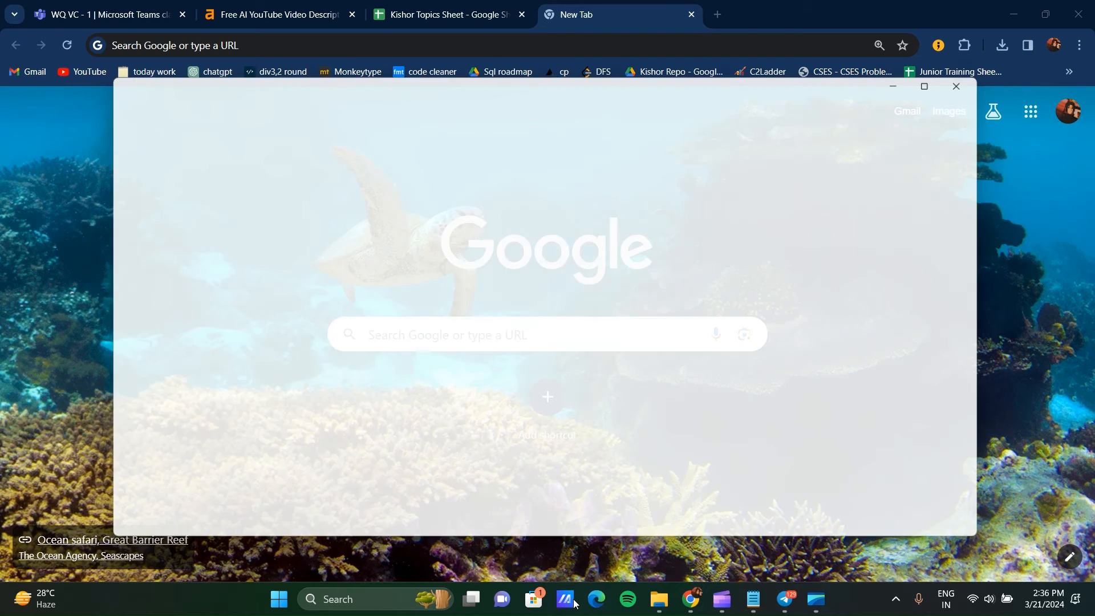
# - Launch MyASUS from its taskbar icon
pyautogui.click(565, 604)
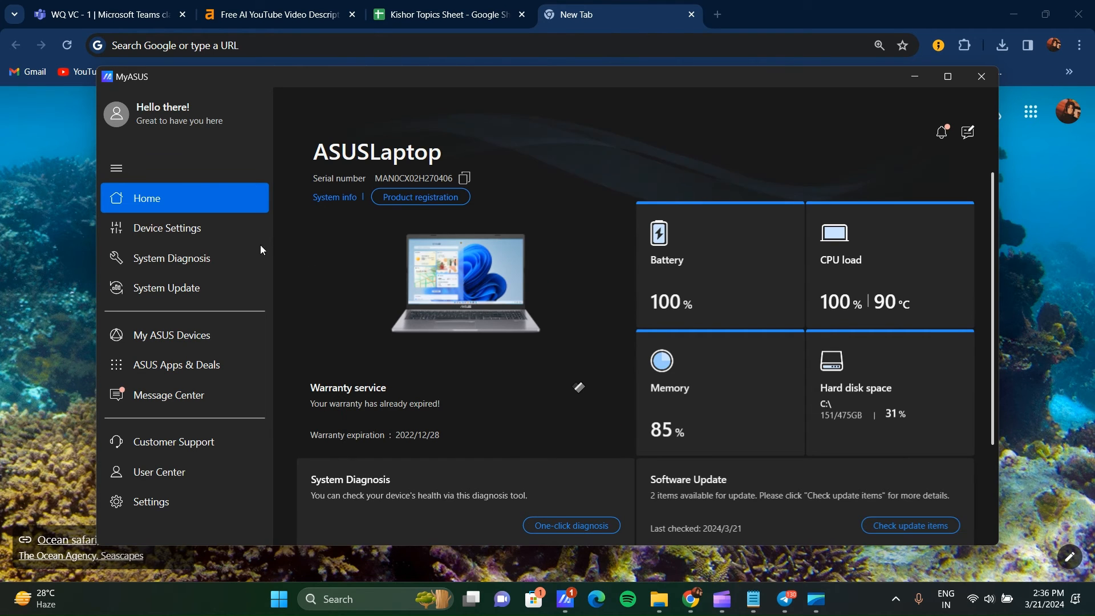
# - Cycle Splendid through Manual, Eye Care, and Vivid, settle on Normal, then close MyASUS
pyautogui.click(166, 227)
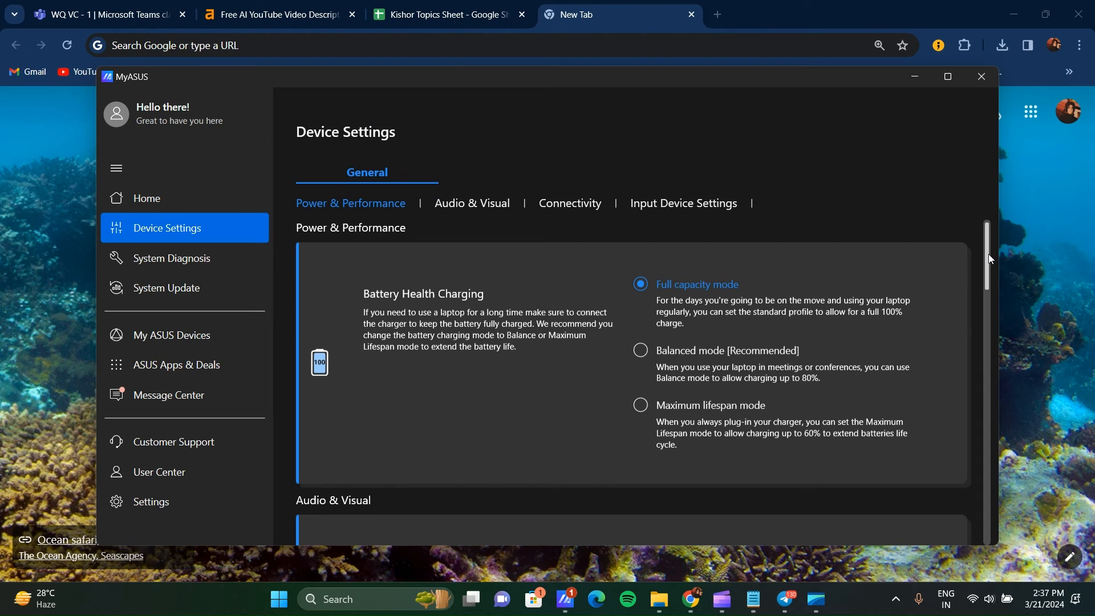
pyautogui.scroll(-3)
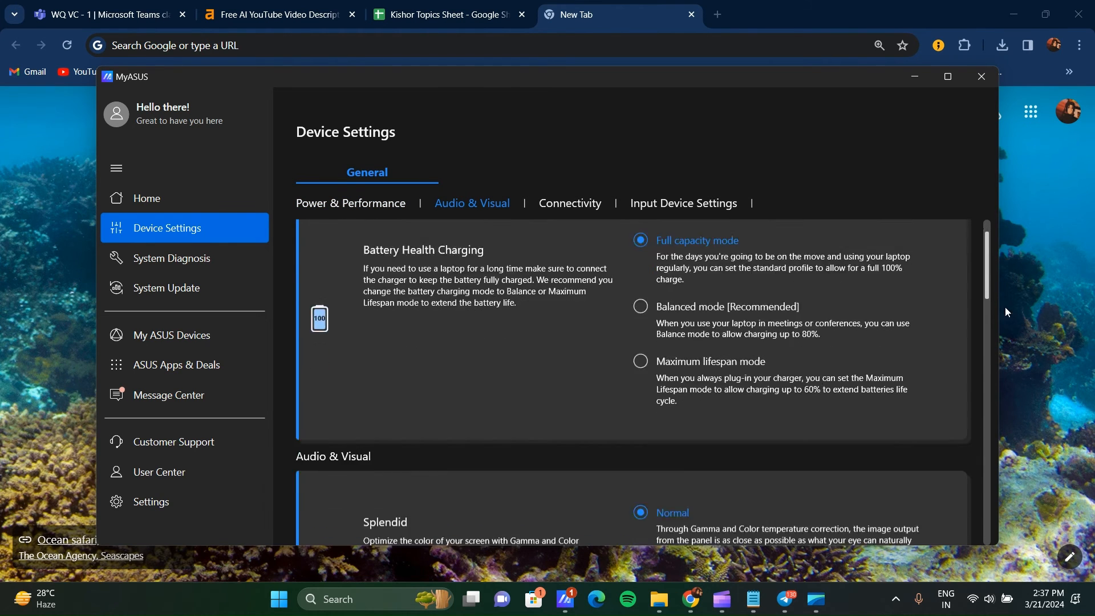
pyautogui.scroll(-3)
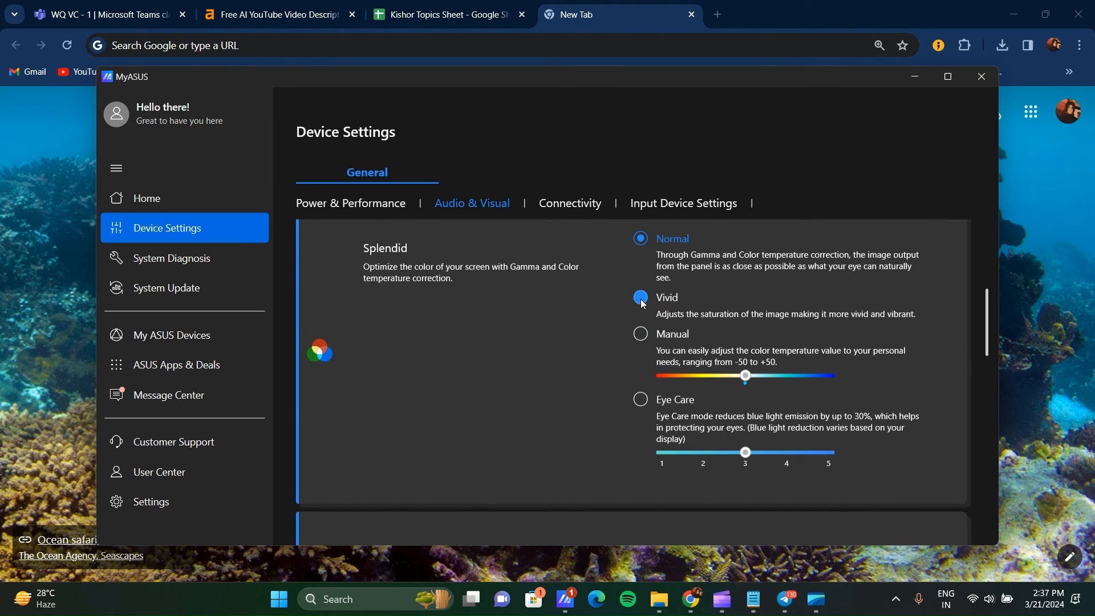
pyautogui.click(640, 334)
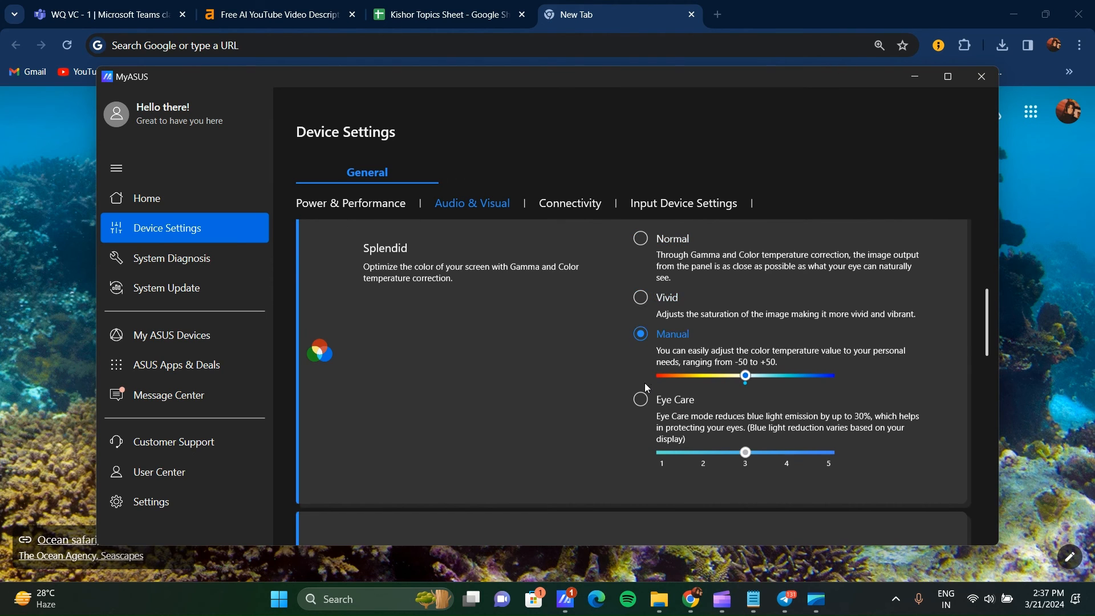
pyautogui.click(639, 399)
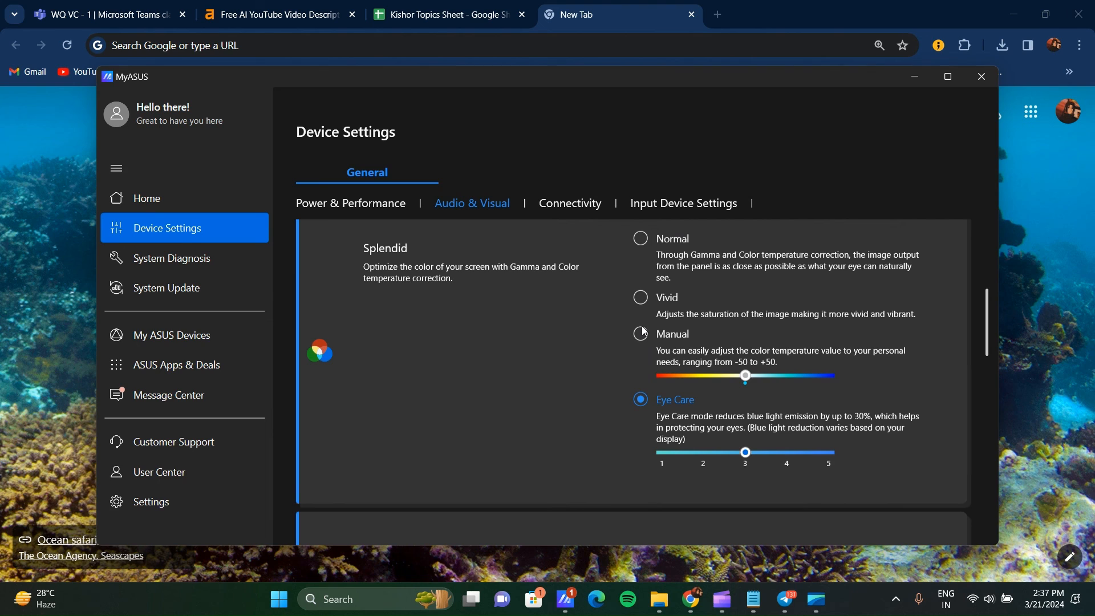
pyautogui.click(640, 333)
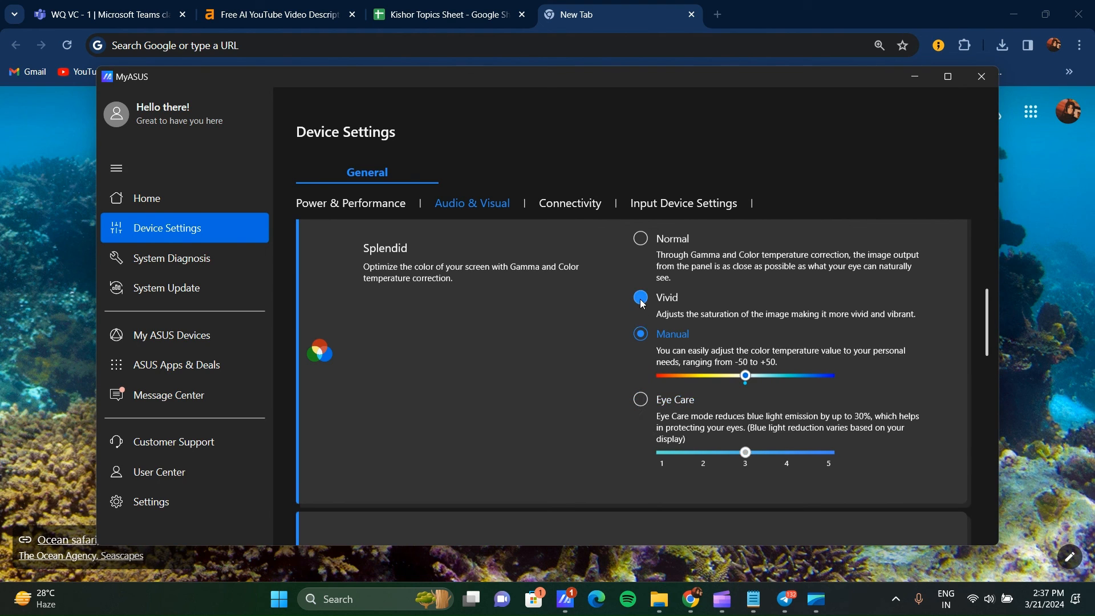
pyautogui.click(639, 238)
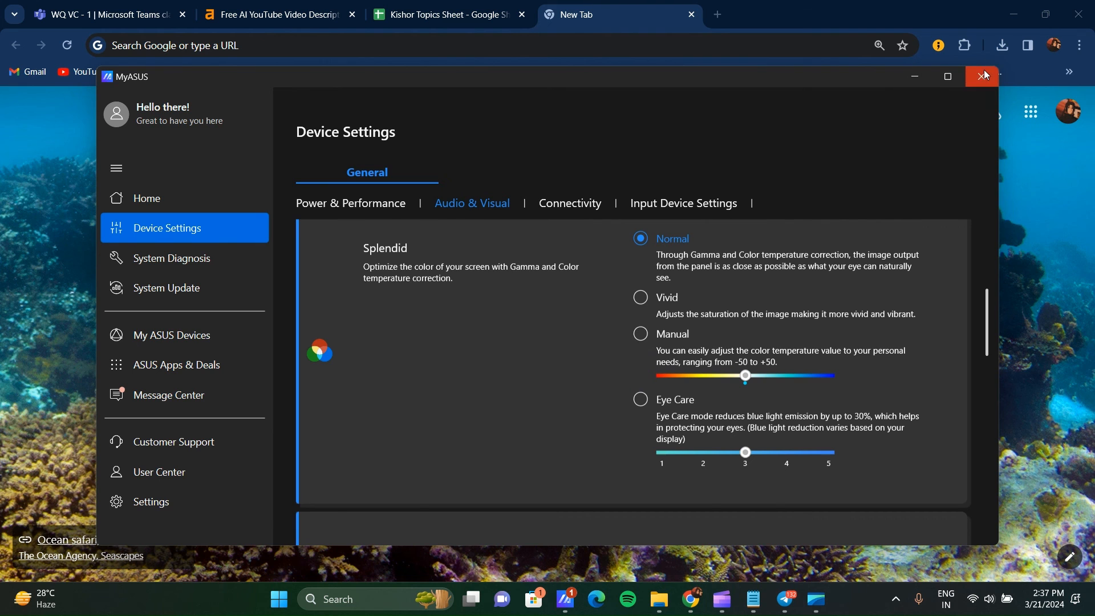
pyautogui.click(982, 75)
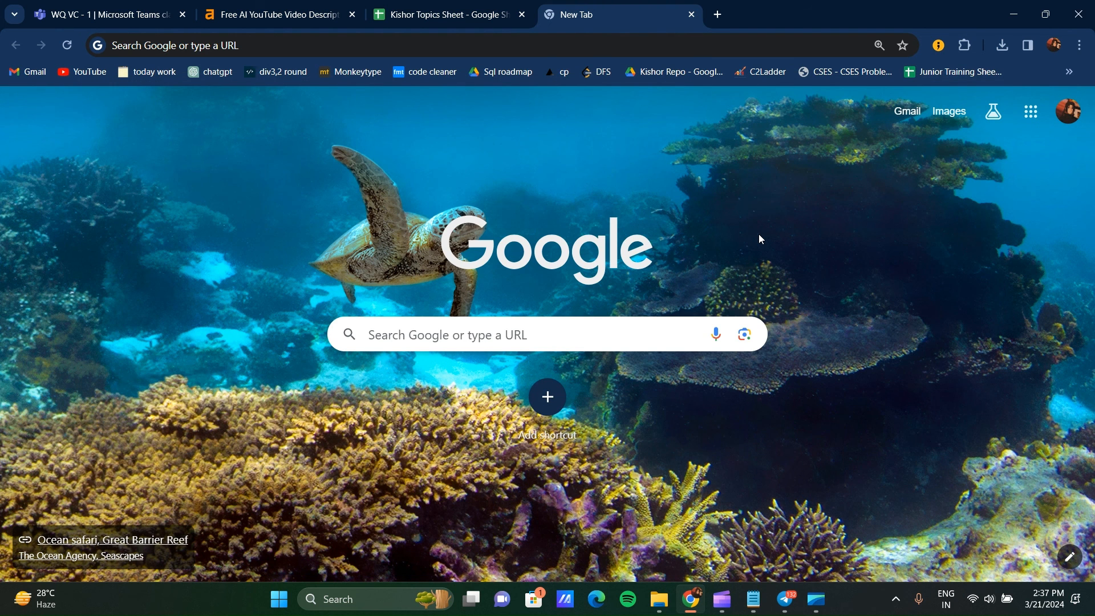